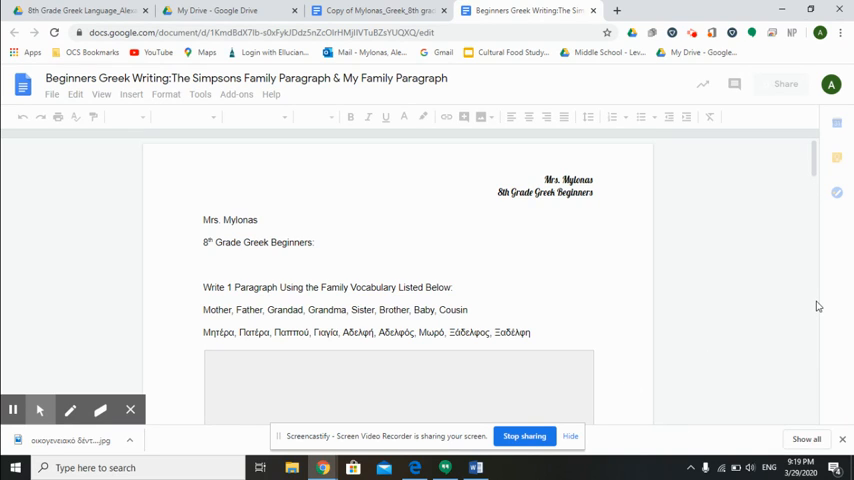
Scroll through the Beginners Greek Writing doc to review the example and family pages.
left_click(204, 220)
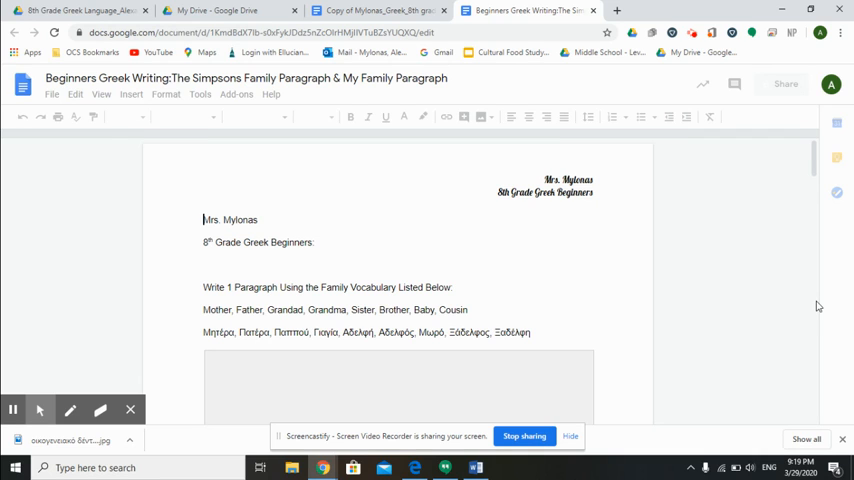
scroll("down", 3)
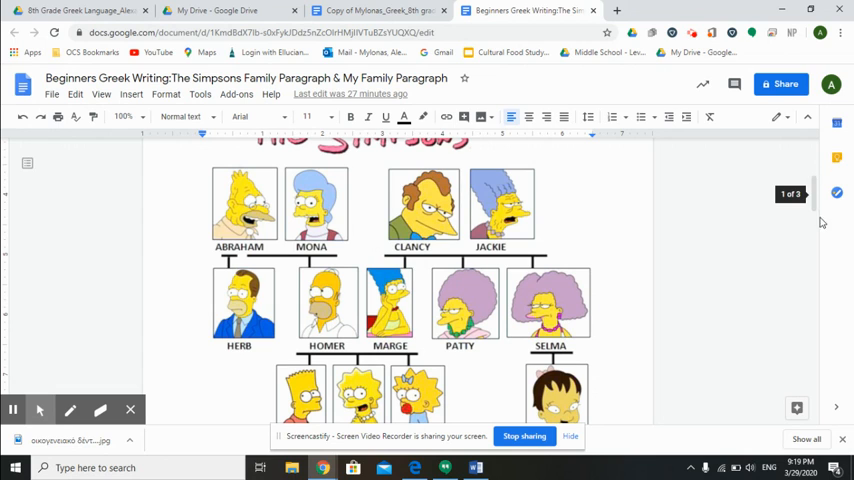
scroll("down", 3)
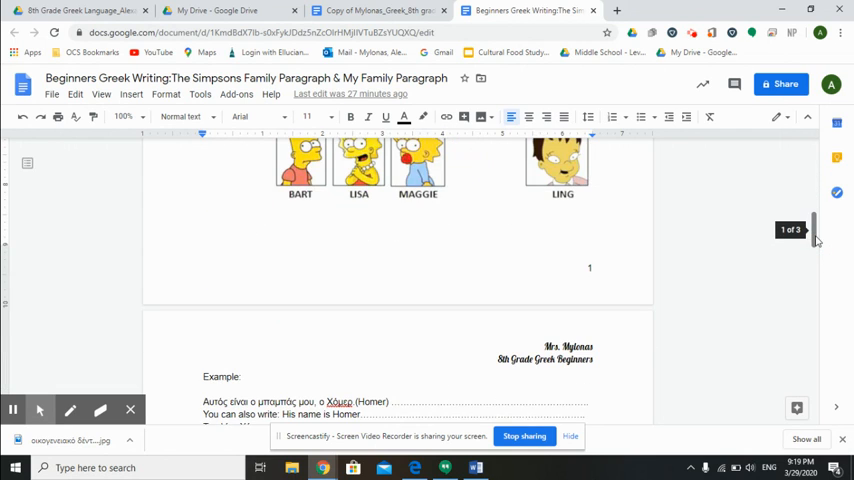
scroll("up", 3)
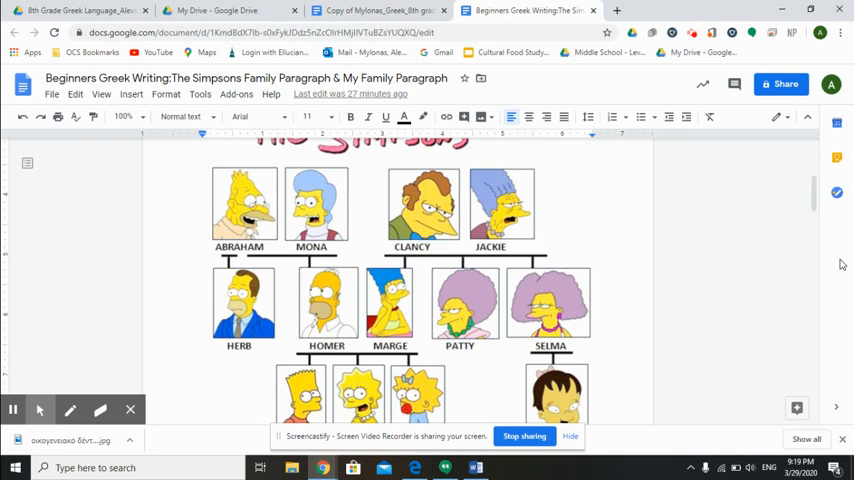
mouse_move(820, 228)
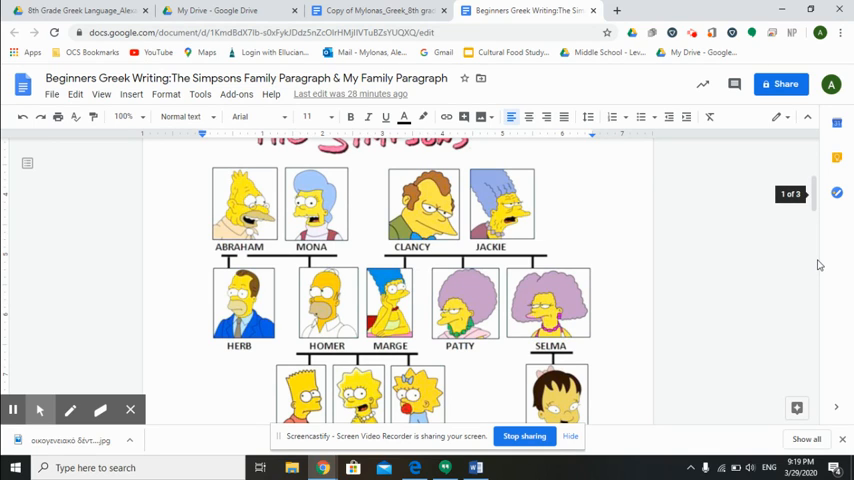
scroll("down", 3)
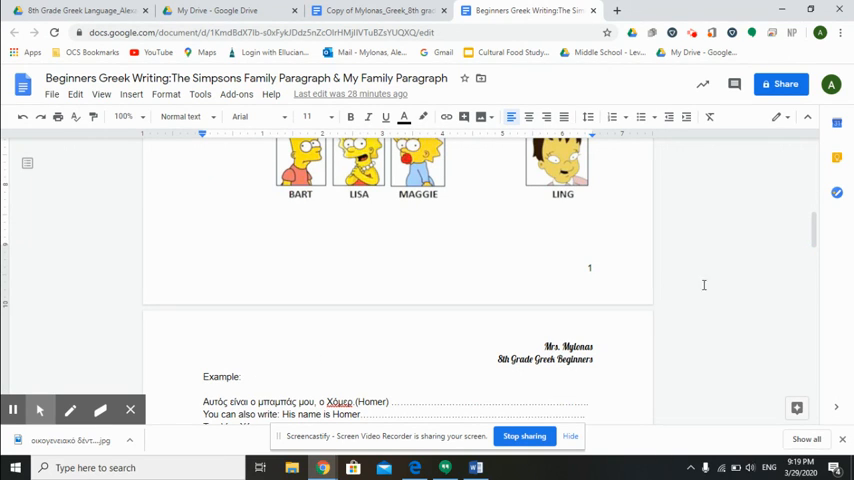
scroll("down", 3)
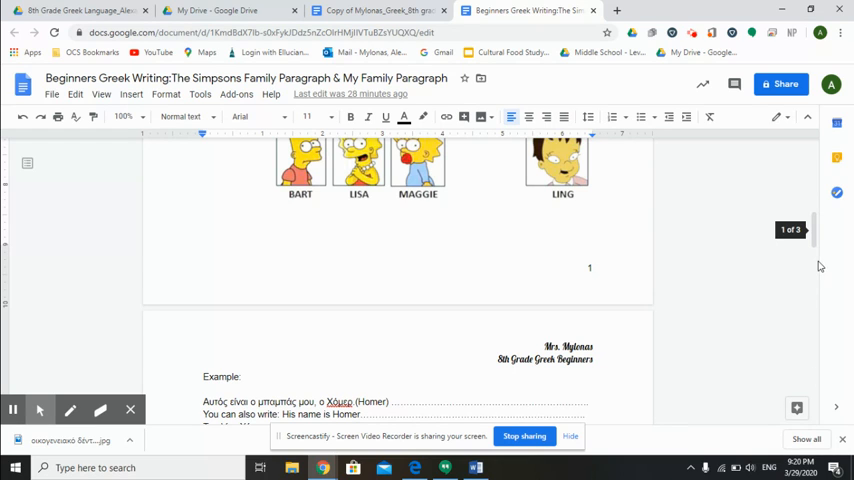
scroll("down", 3)
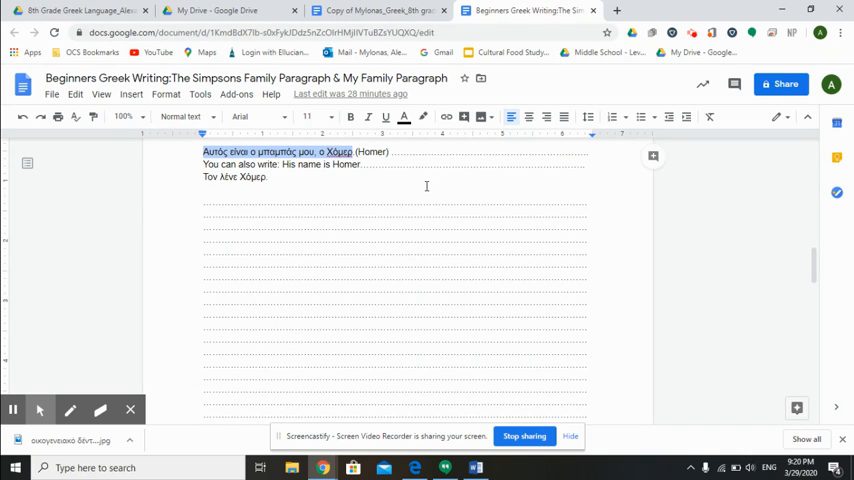
mouse_move(288, 180)
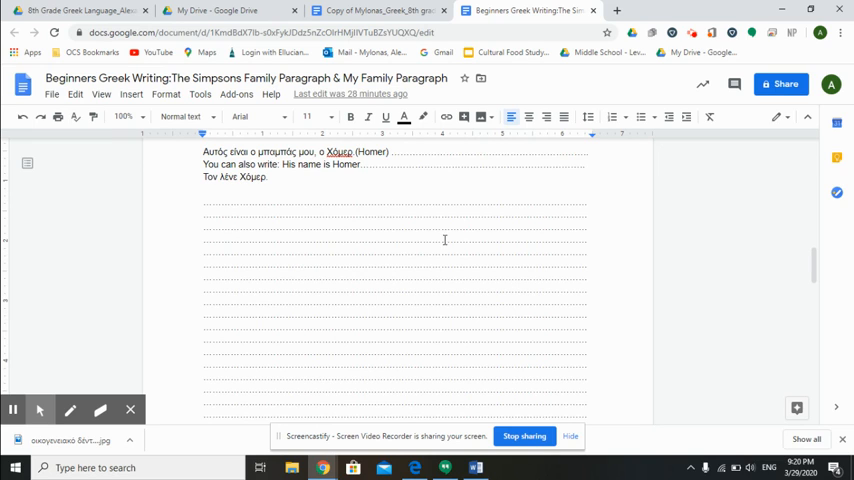
Write a Greek answer (Μα… ρ. τζ) on the first blank answer line under the example.
left_click(776, 468)
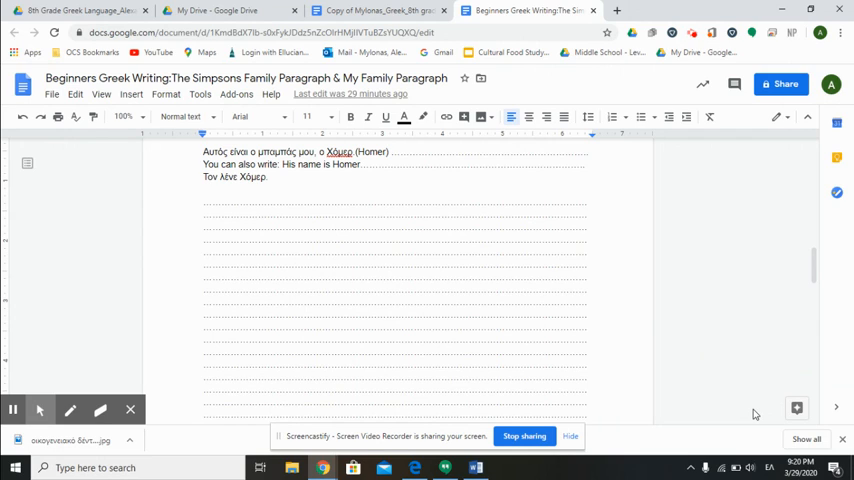
type("M")
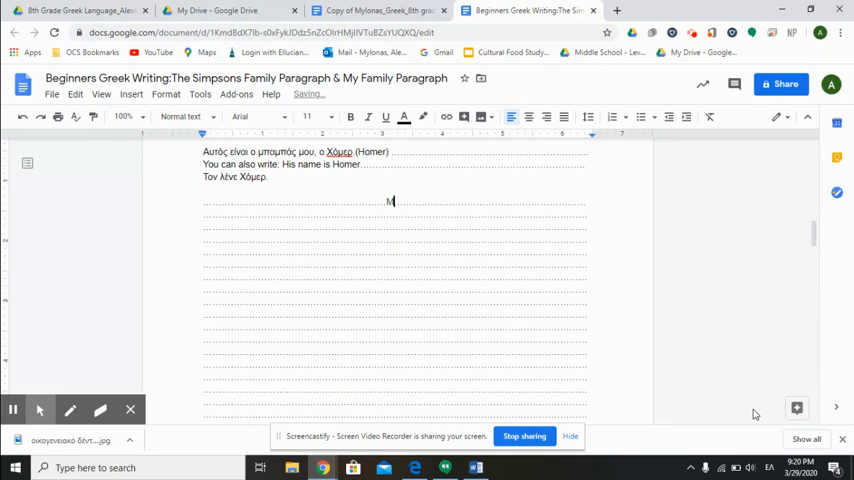
type("α")
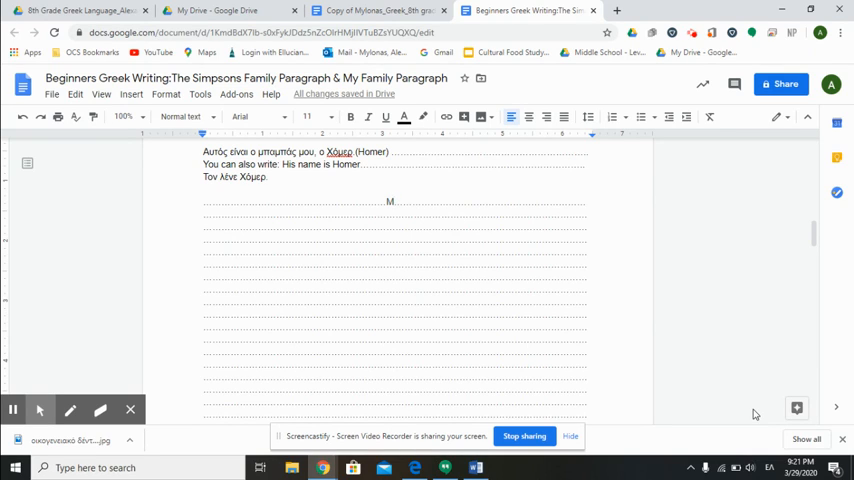
type("ό")
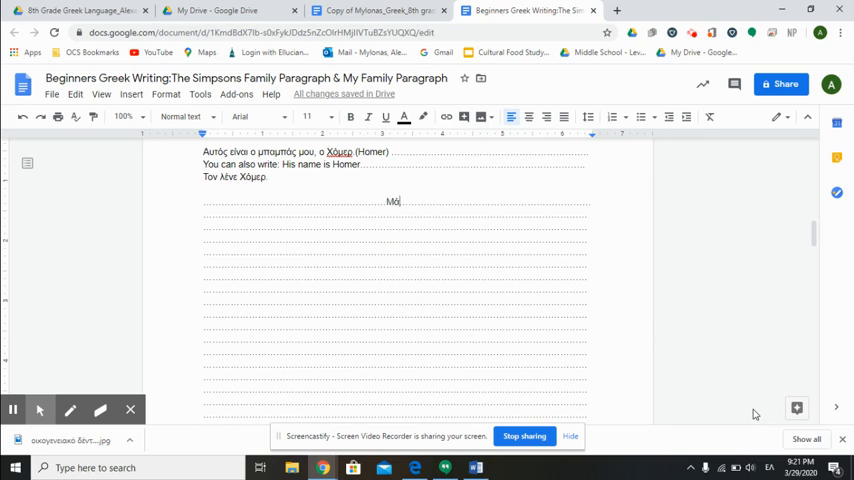
key("Backspace")
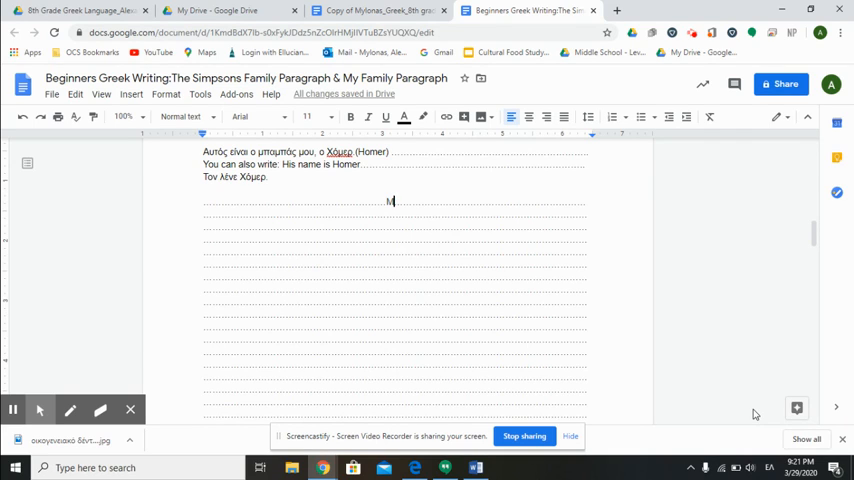
type("α")
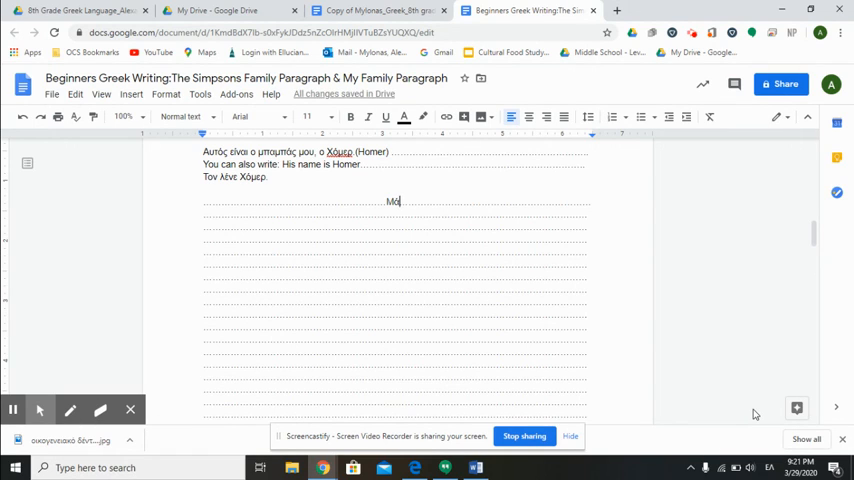
type("ρ.")
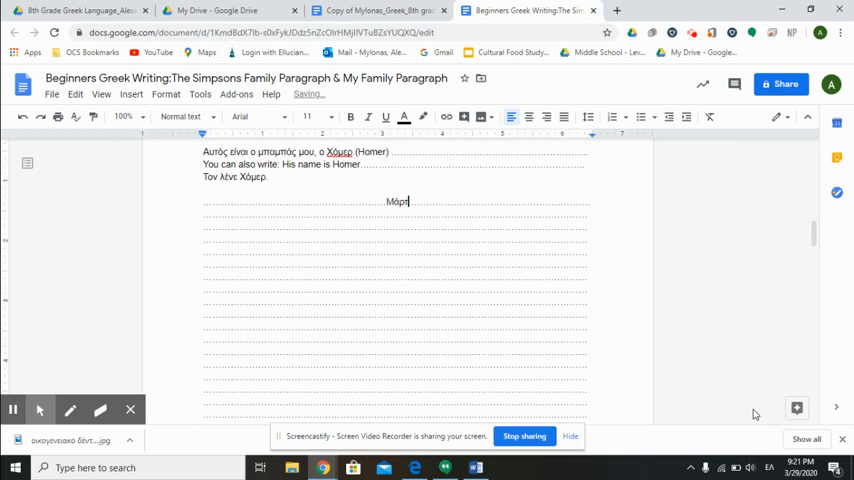
type("τζ")
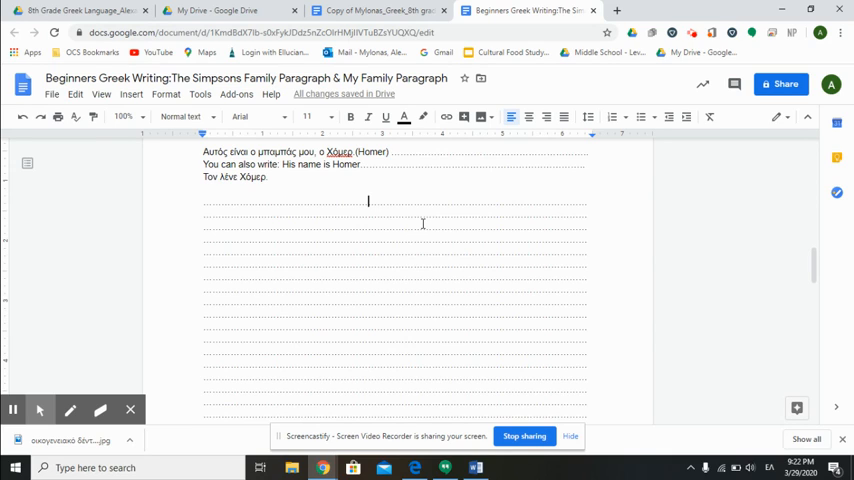
mouse_move(822, 330)
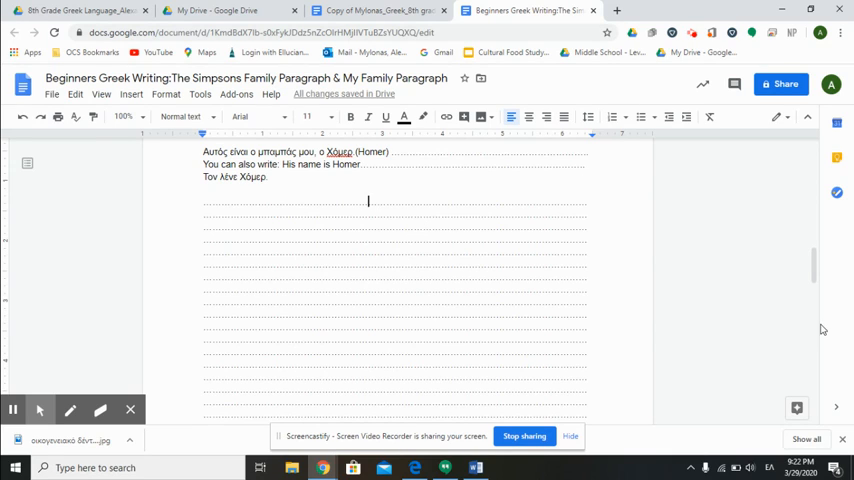
In the My Family section on page 3, replace the word 'shot' with 'photo'.
scroll("down", 3)
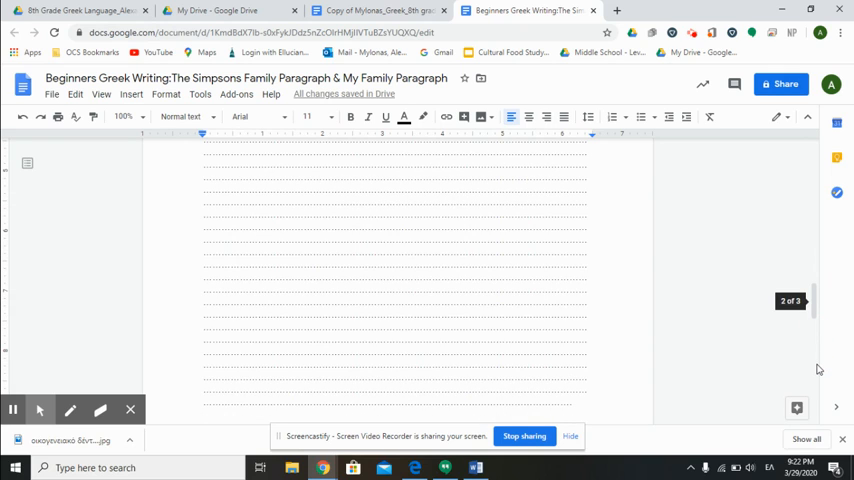
scroll("down", 3)
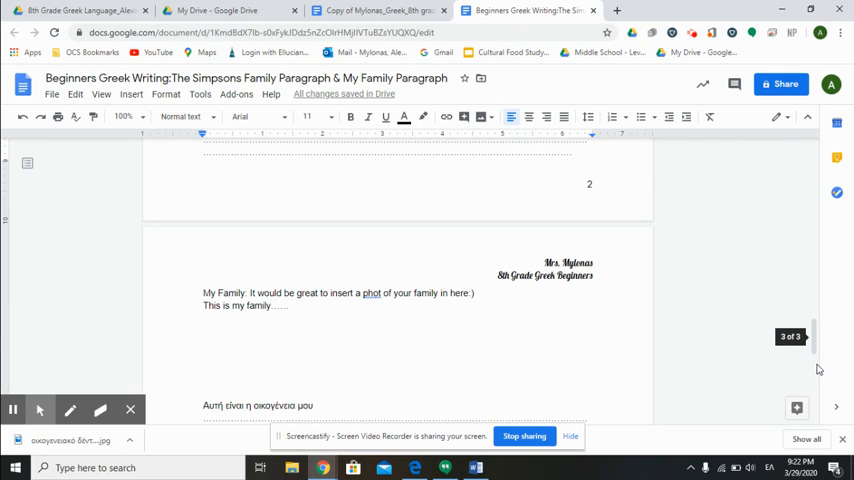
scroll("down", 3)
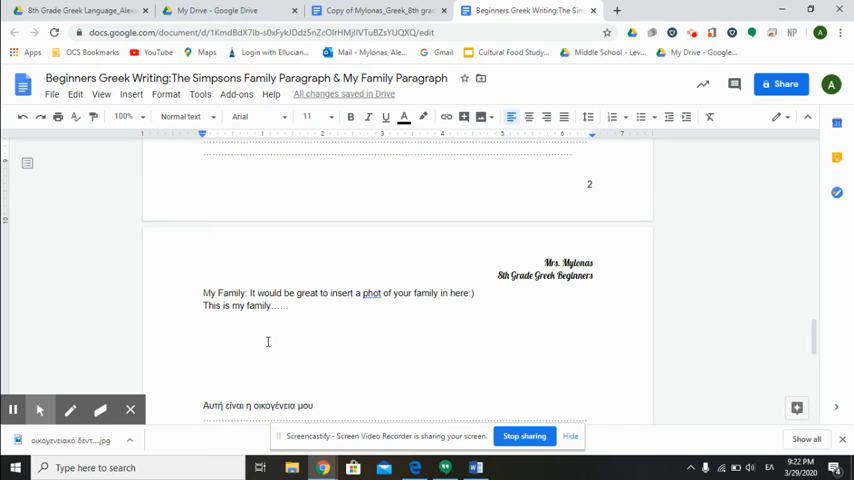
double_click(372, 292)
type("o")
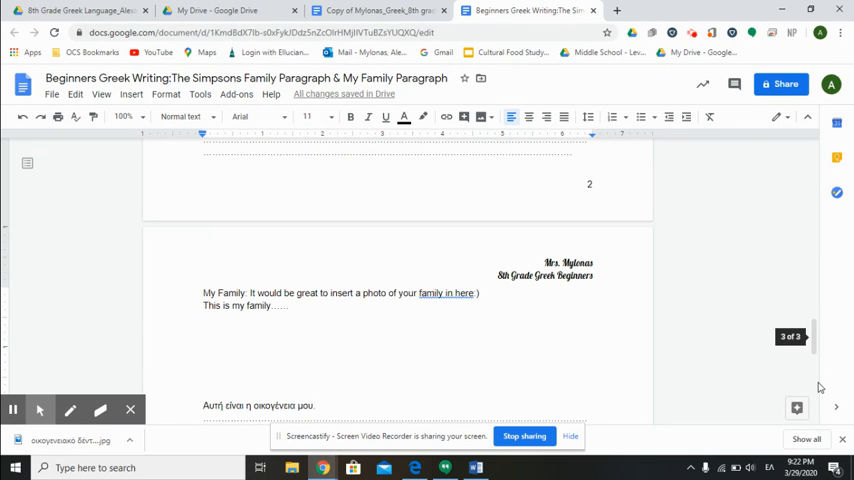
scroll("down", 3)
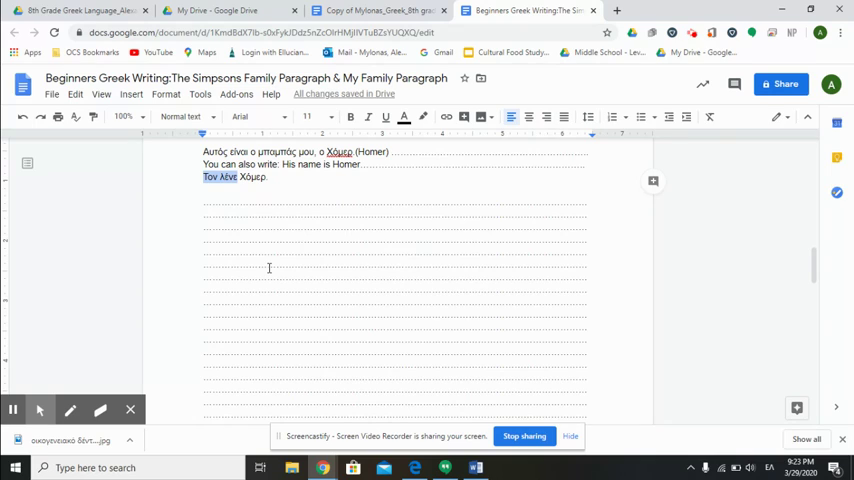
Add the Greek words 'Την' and 'λένε' on the blank lines below the example.
left_click(234, 200)
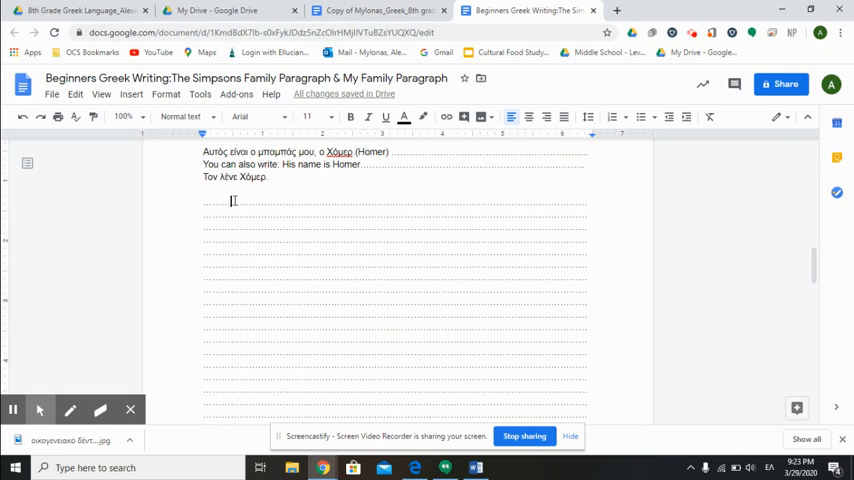
type("Την")
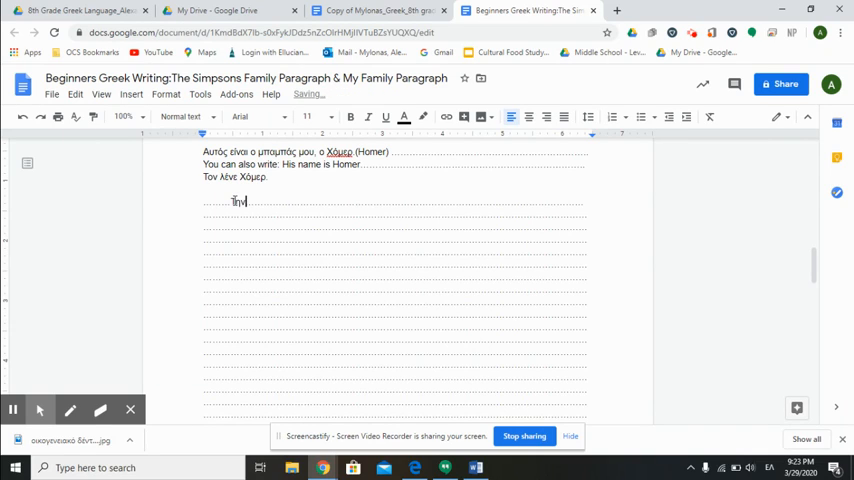
key("enter")
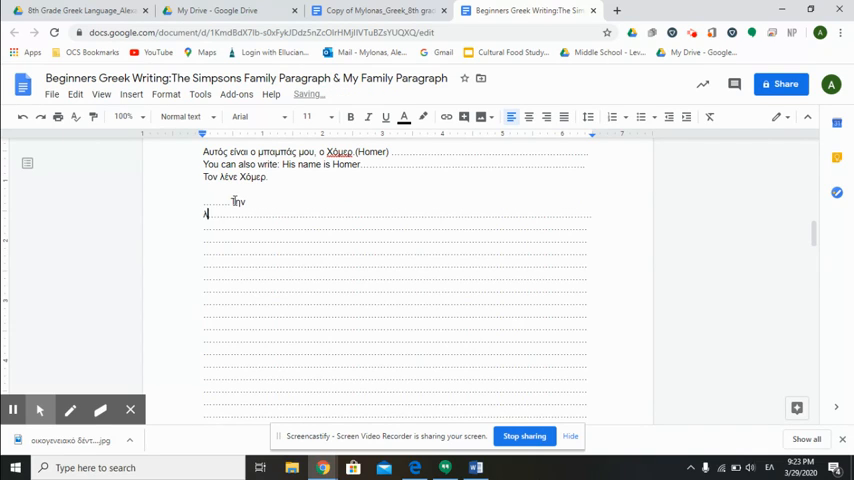
type("λένε")
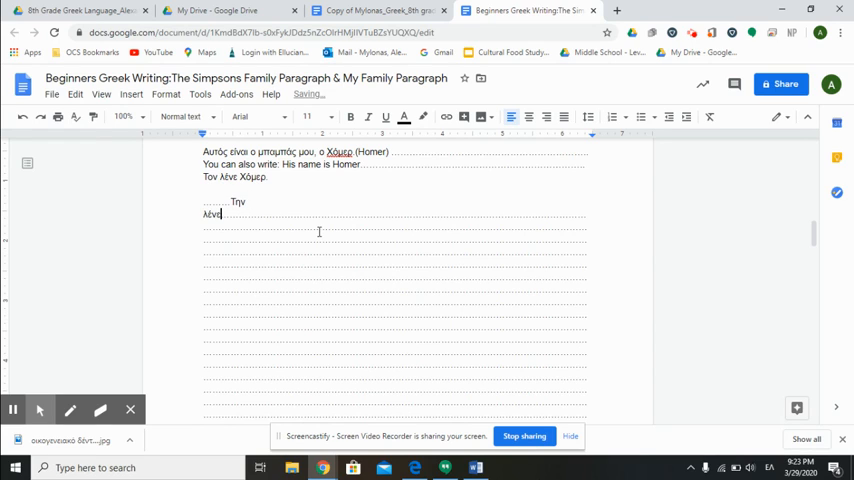
key("Backspace")
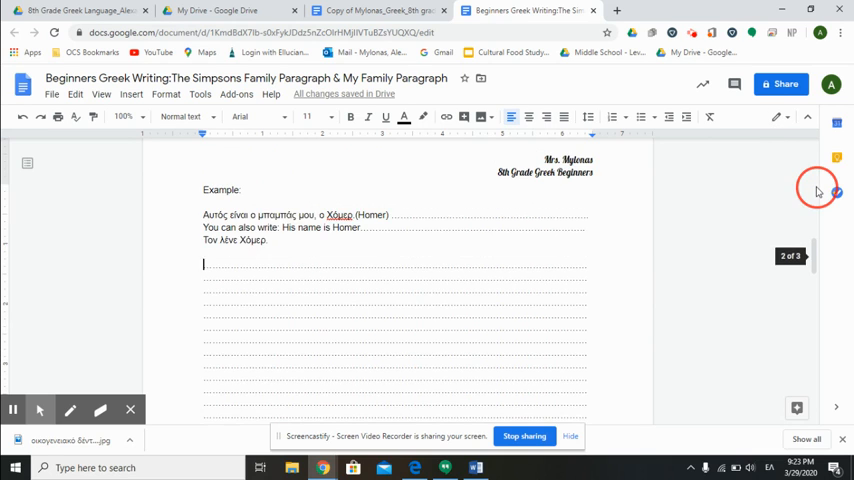
Review the family tree and My Family pages, then switch to the 'Copy of Mylonas_Greek' lesson plan.
scroll("down", 3)
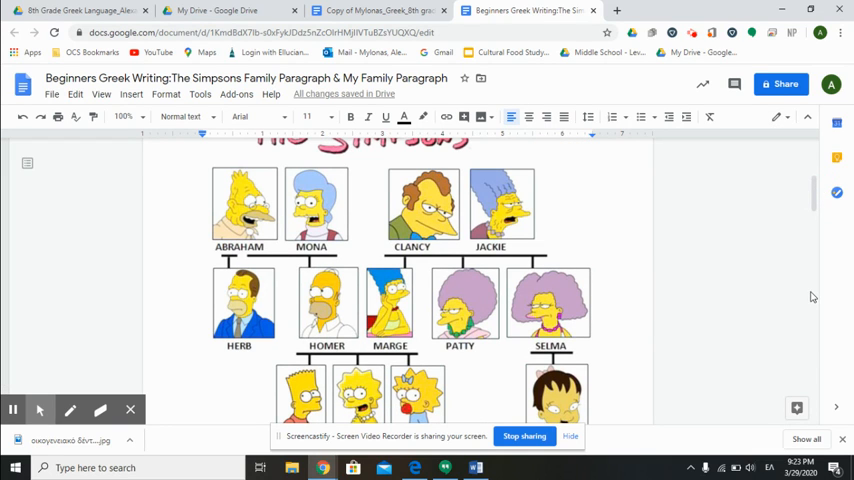
scroll("down", 3)
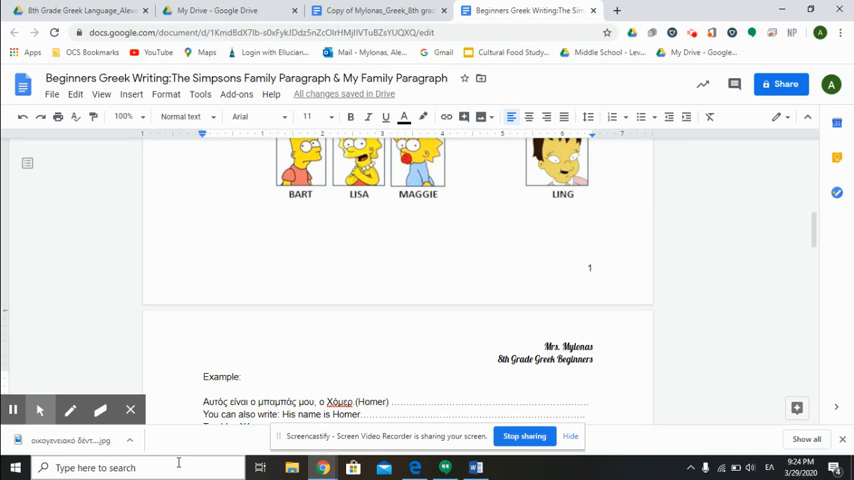
mouse_move(386, 336)
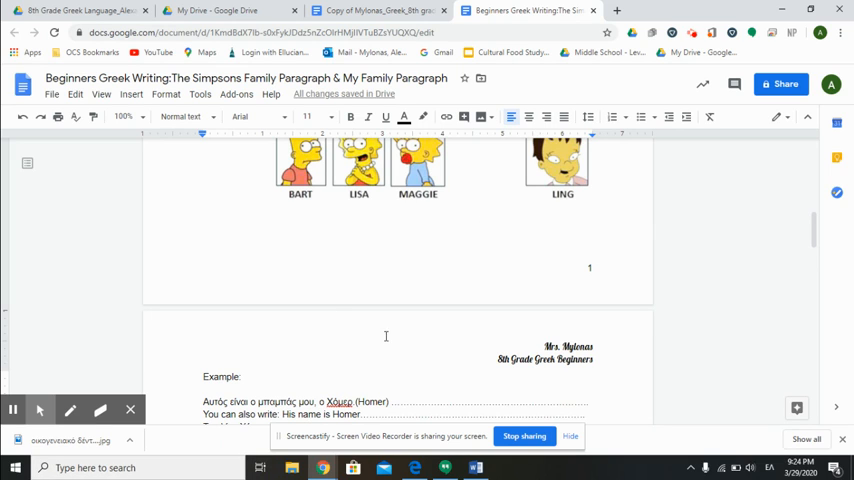
scroll("down", 3)
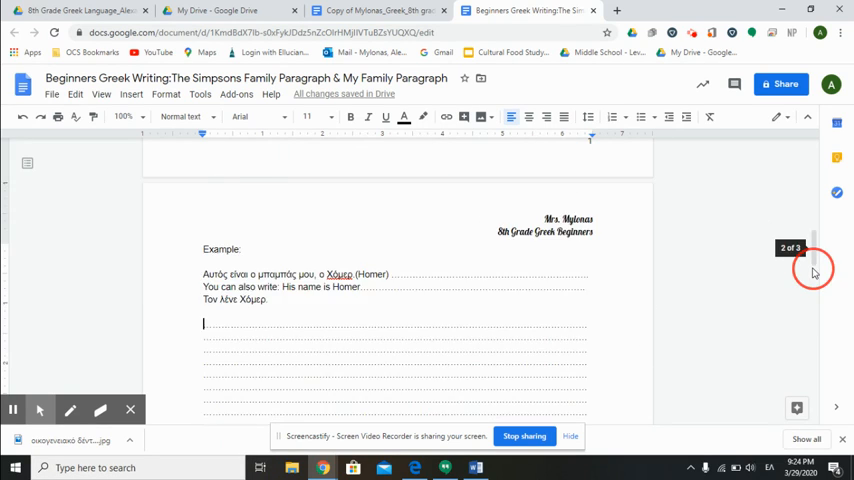
scroll("down", 3)
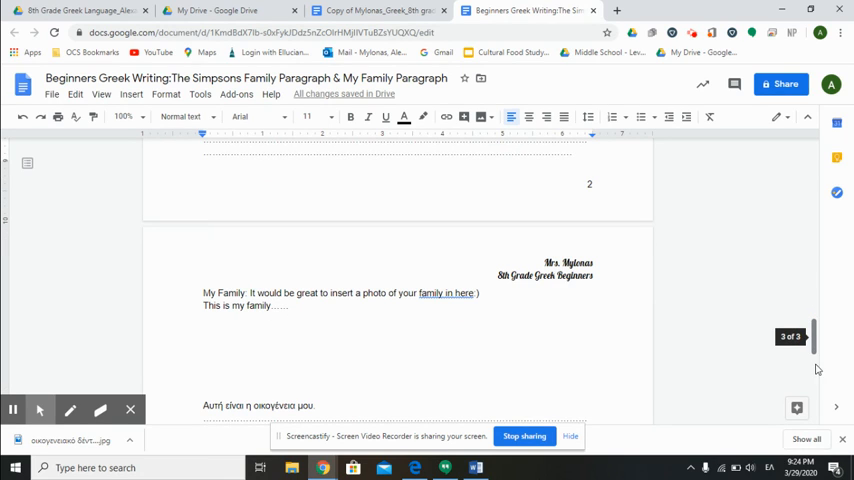
scroll("down", 3)
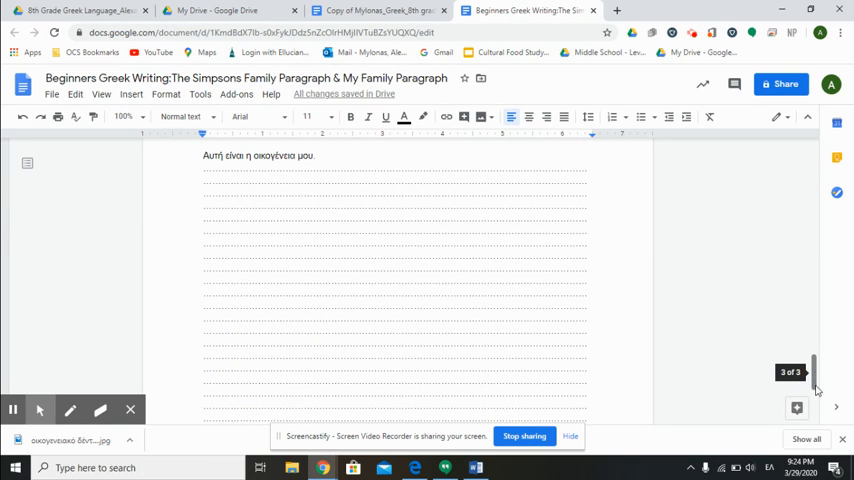
scroll("down", 3)
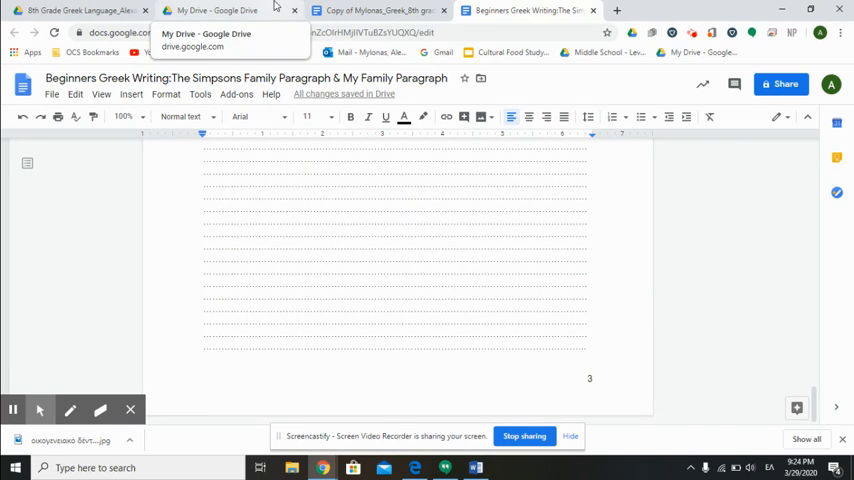
left_click(378, 8)
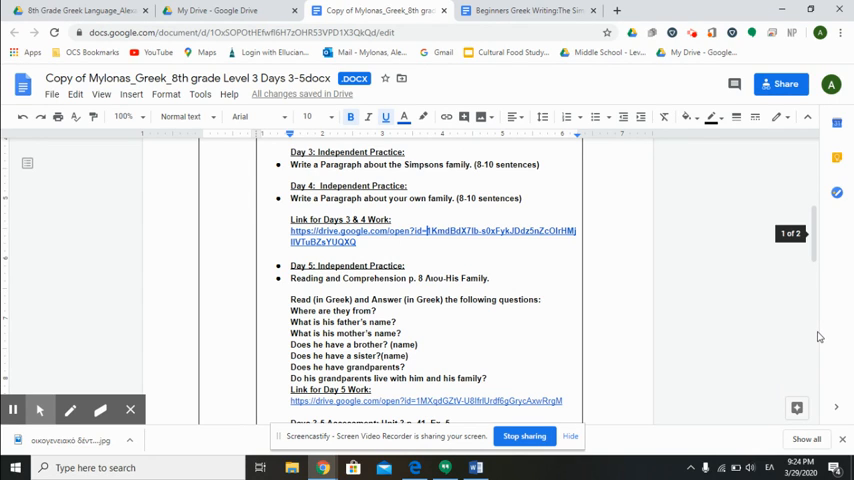
Open the 'Oi Oikogeneia Mou' family PDF linked for Day 3 in the Unit 3 table.
scroll("down", 3)
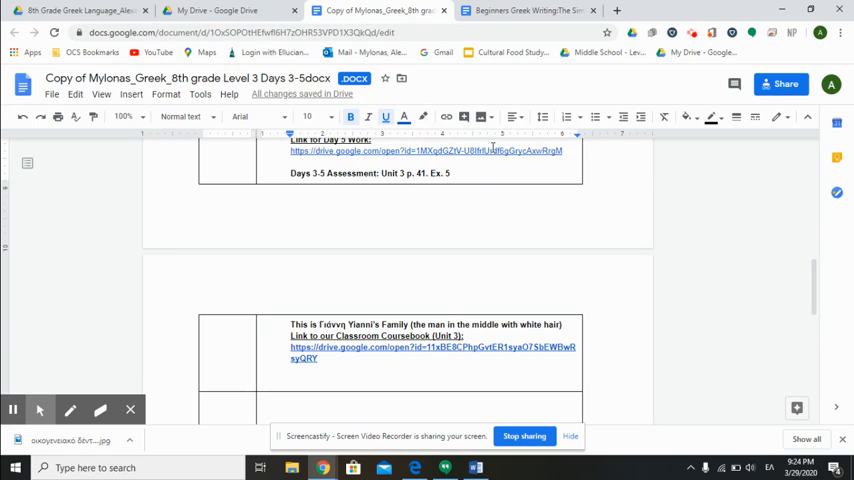
left_click(404, 152)
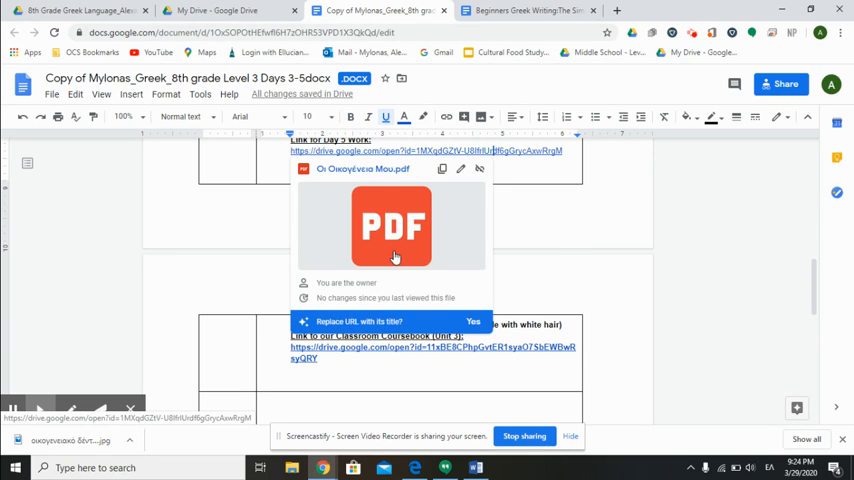
left_click(390, 224)
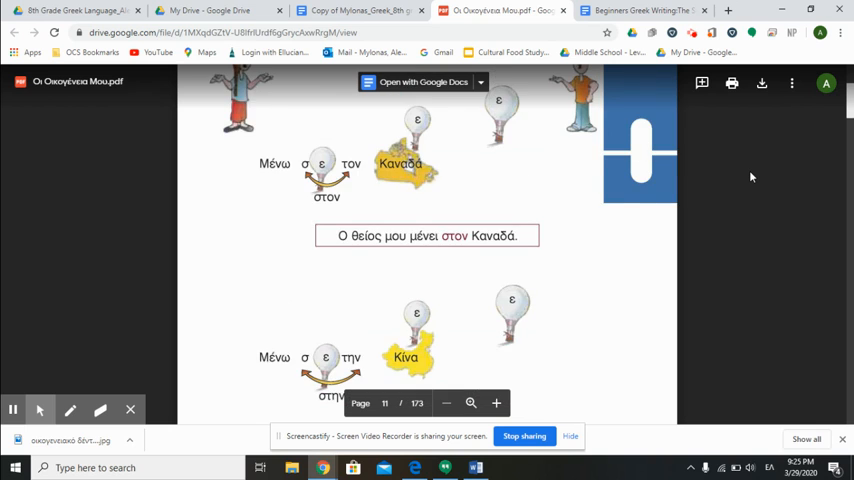
Look through the family-unit PDF pages in Drive, then return to the lesson plan.
scroll("up", 3)
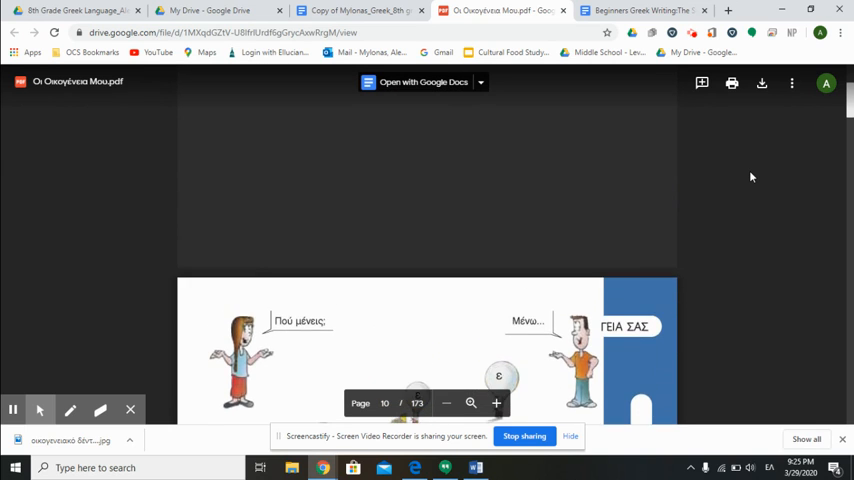
scroll("down", 3)
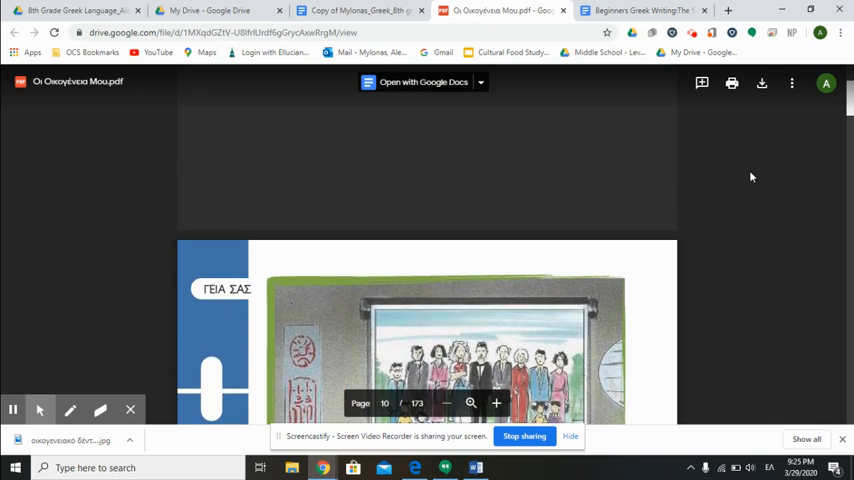
scroll("up", 3)
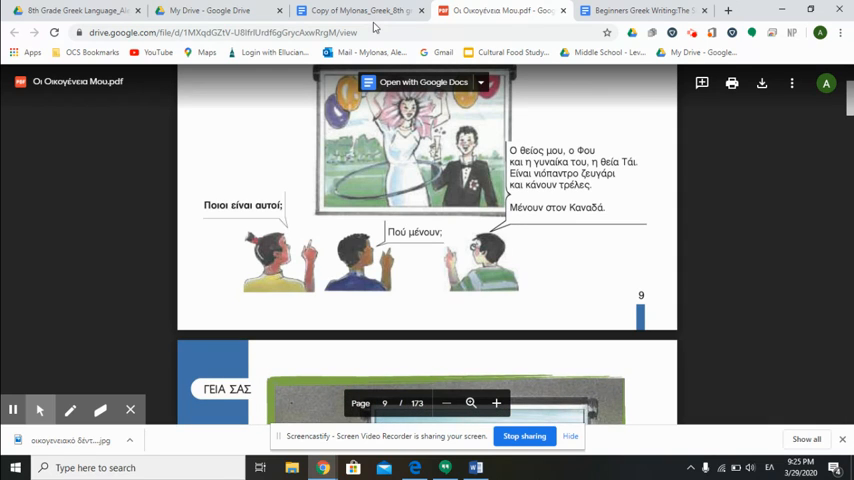
mouse_move(360, 10)
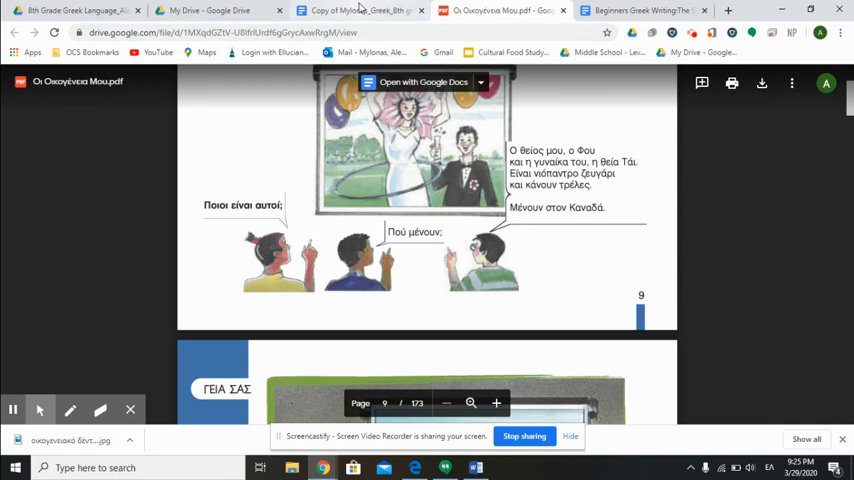
left_click(356, 12)
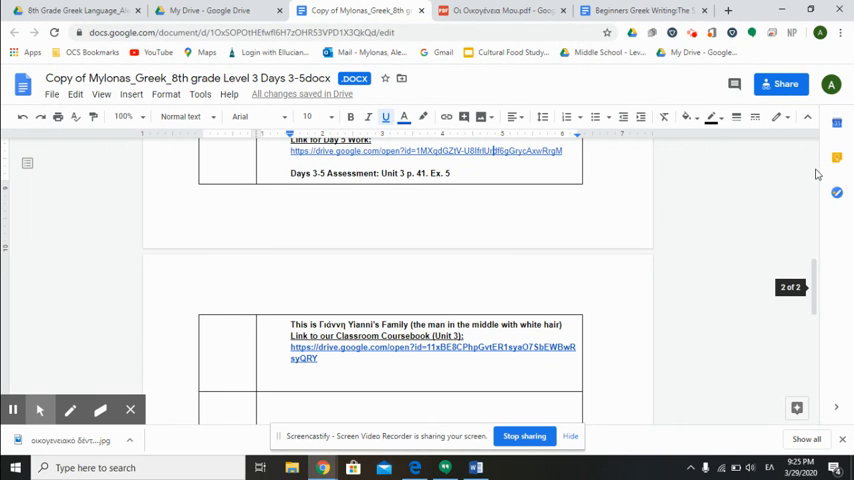
scroll("up", 3)
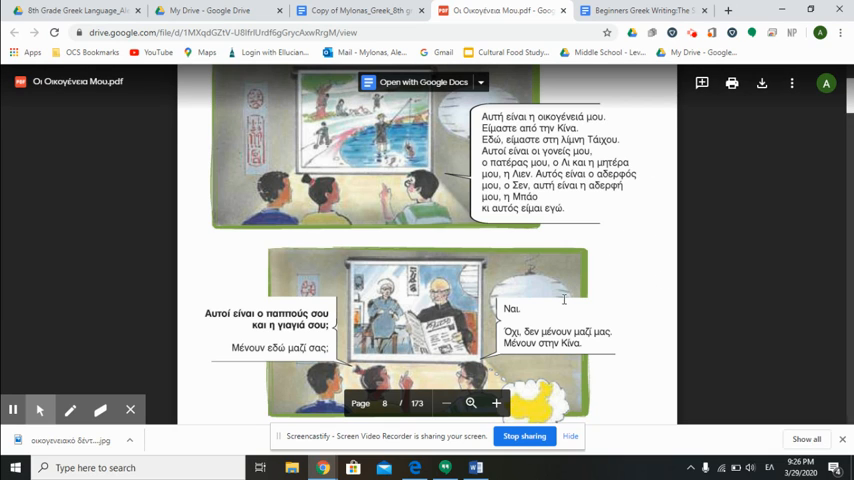
mouse_move(228, 348)
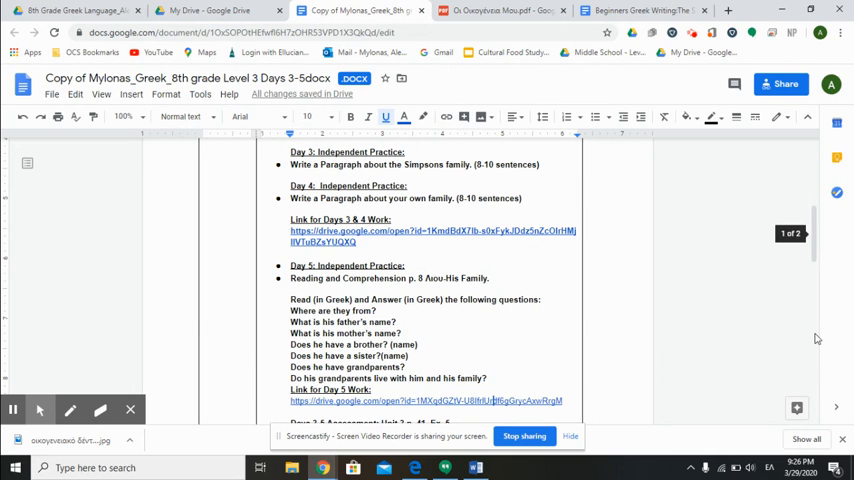
mouse_move(808, 332)
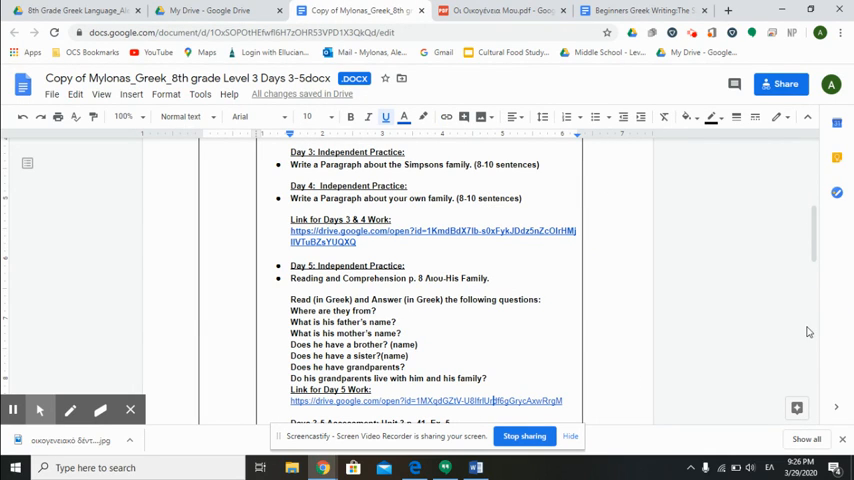
Open the Unit 3 coursebook PDF 'Ekinoume A – A1 & A2' linked in the lesson plan.
scroll("down", 3)
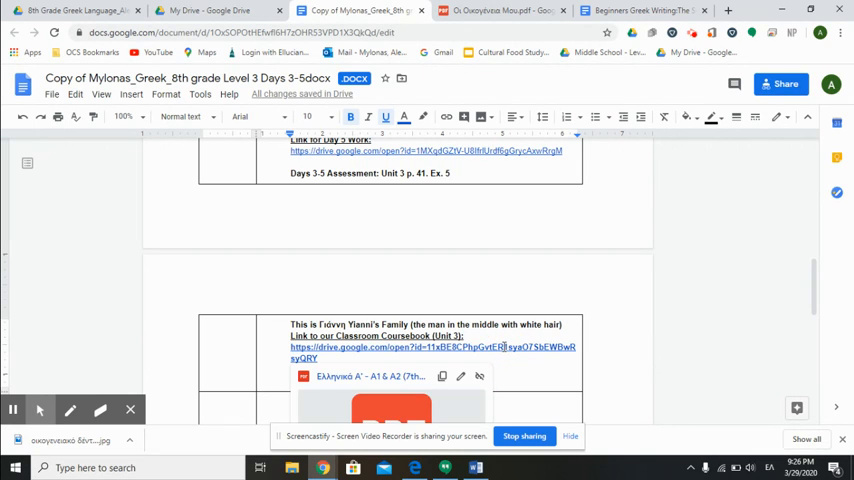
mouse_move(392, 376)
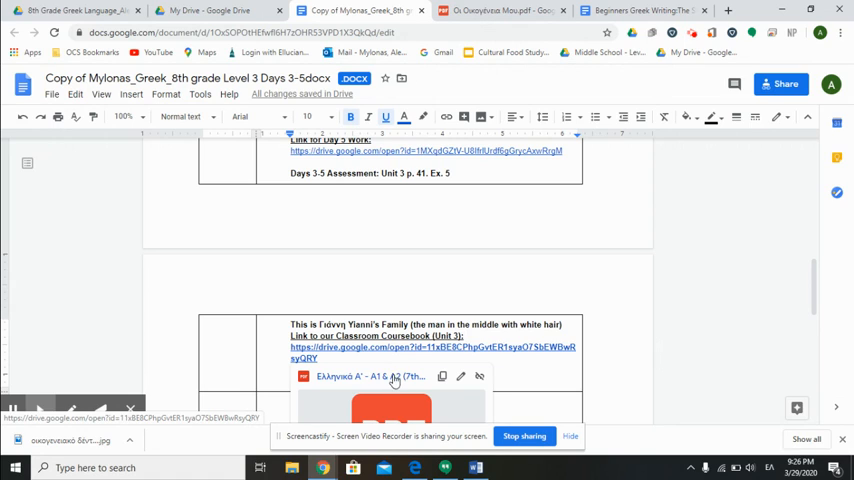
left_click(370, 376)
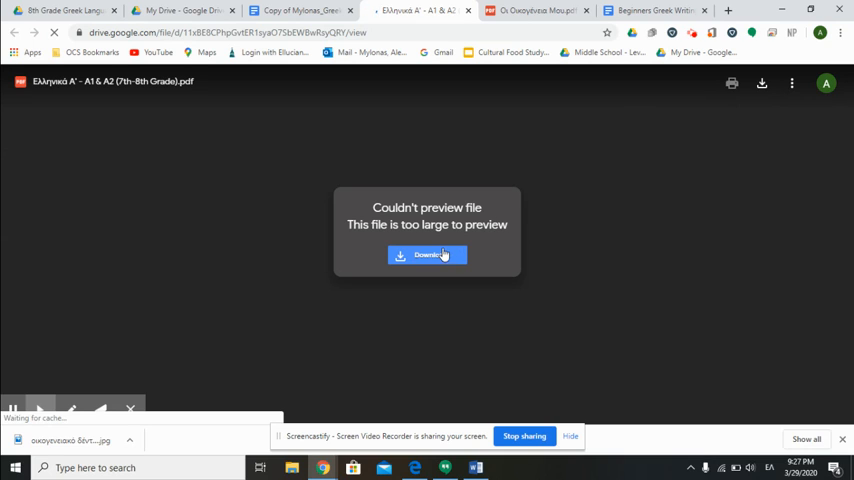
left_click(428, 256)
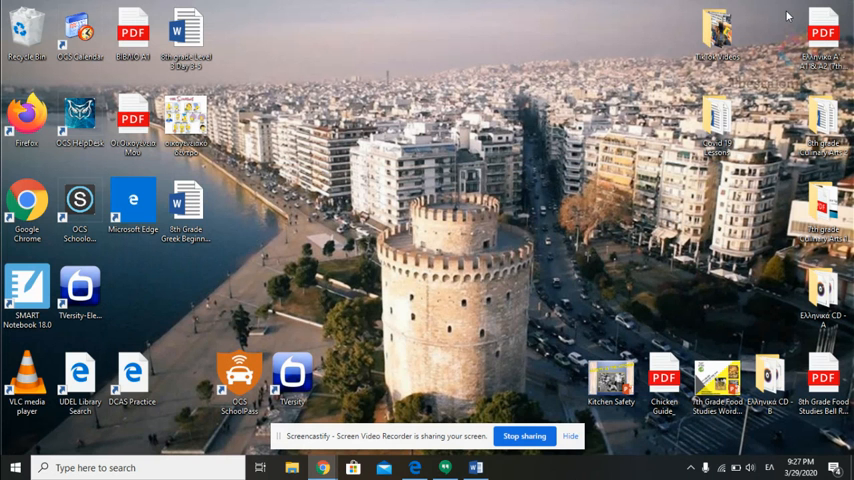
mouse_move(822, 44)
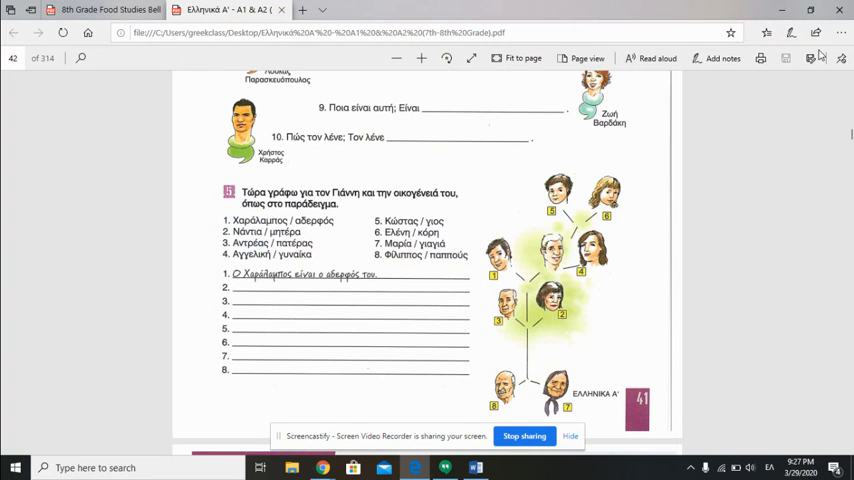
mouse_move(708, 300)
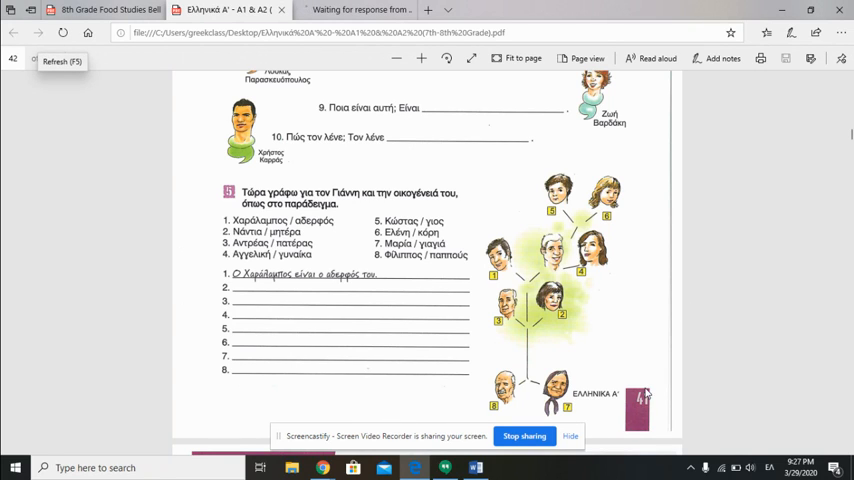
Reload the downloaded Ελληνικά Α' coursebook PDF in Edge to show its cover page.
left_click(234, 12)
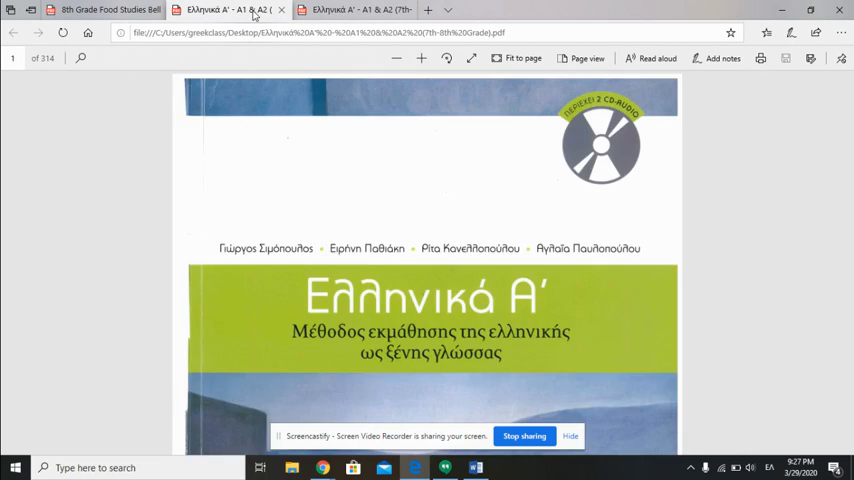